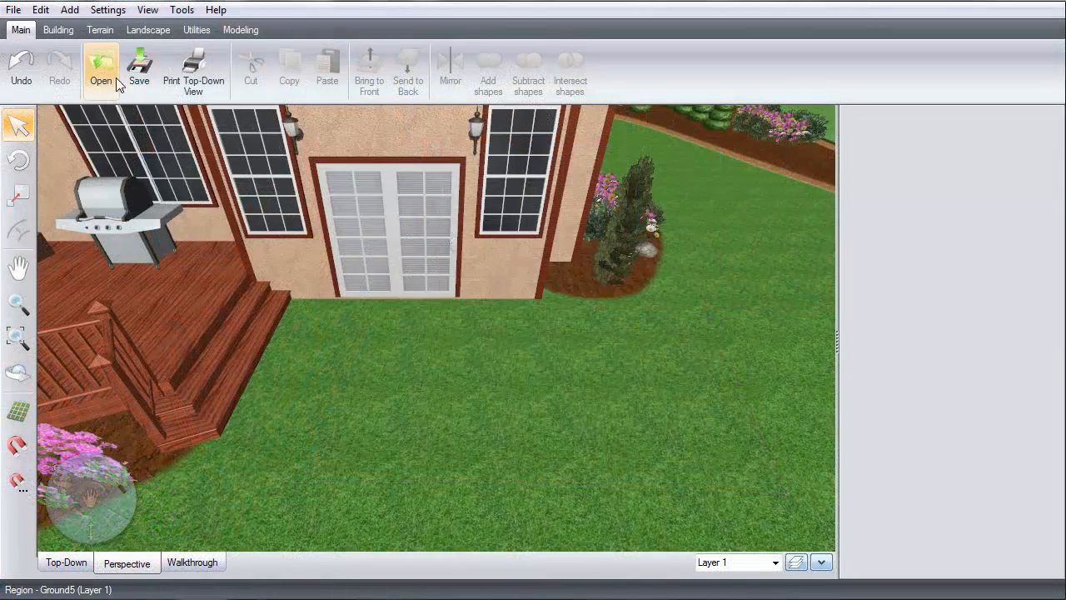
- Start a new patio from the Building tools, beginning its edge along the house wall
click(57, 30)
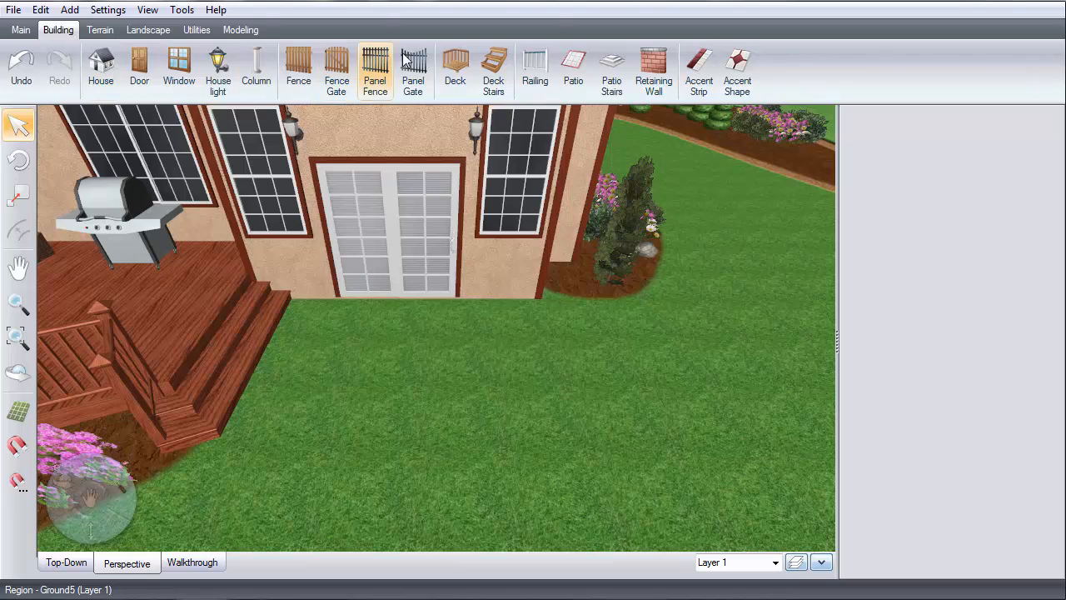
click(573, 66)
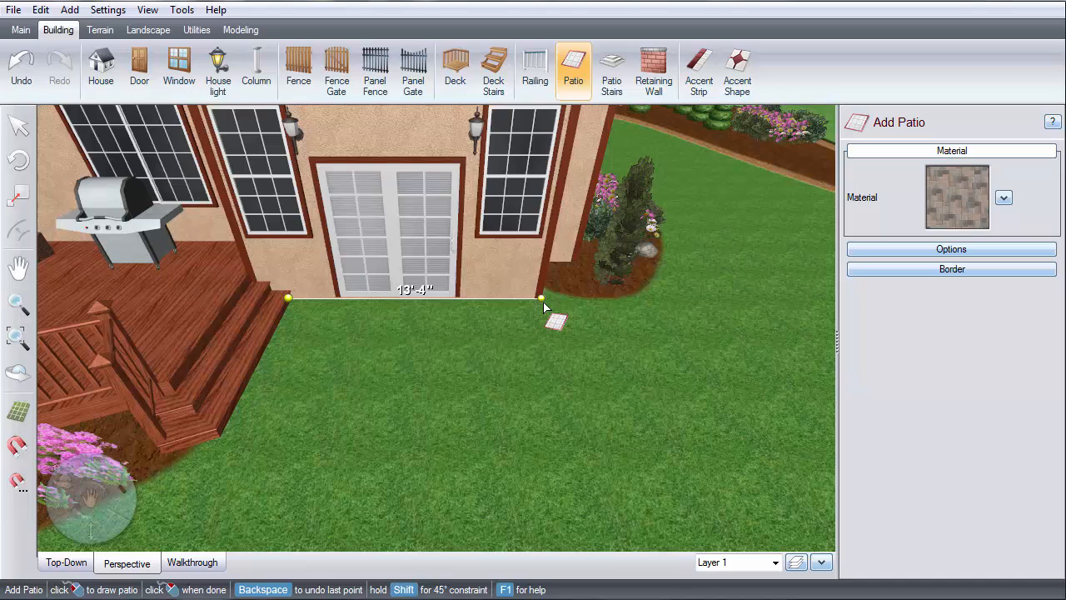
- Place the lawn corner to close the rectangular paver patio beneath the French doors
click(589, 427)
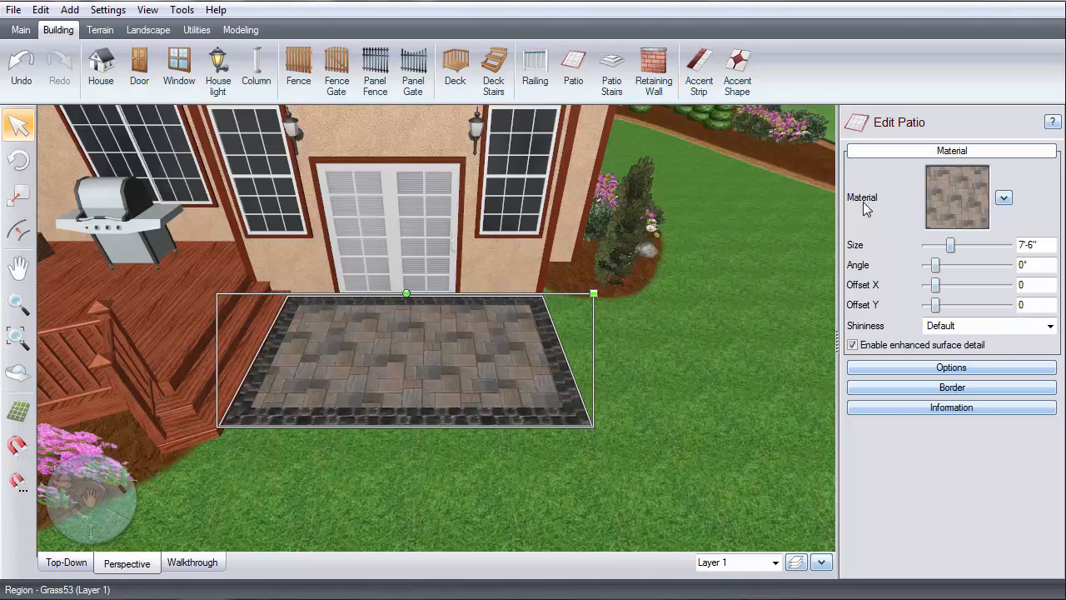
- Swap the patio surface to another grey Richcliff paver with larger rectangular stones
click(1003, 197)
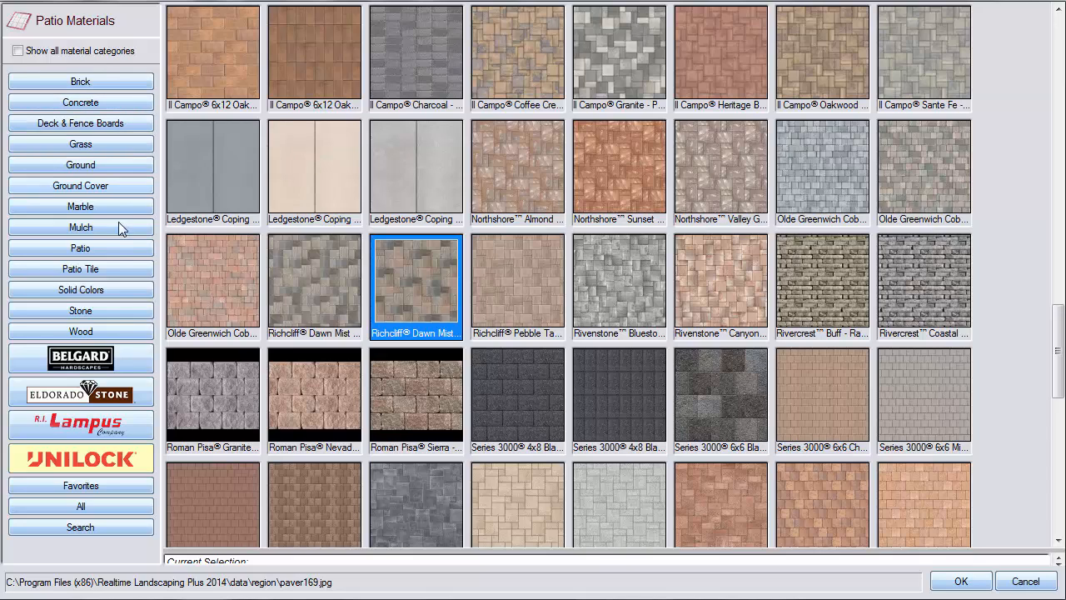
mouse_move(225, 392)
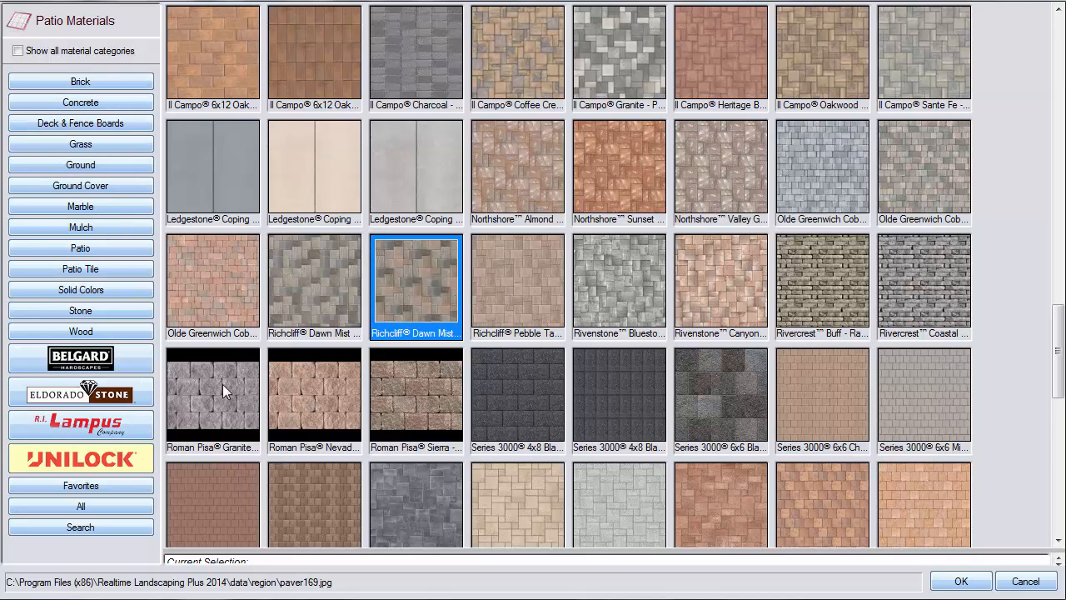
click(313, 287)
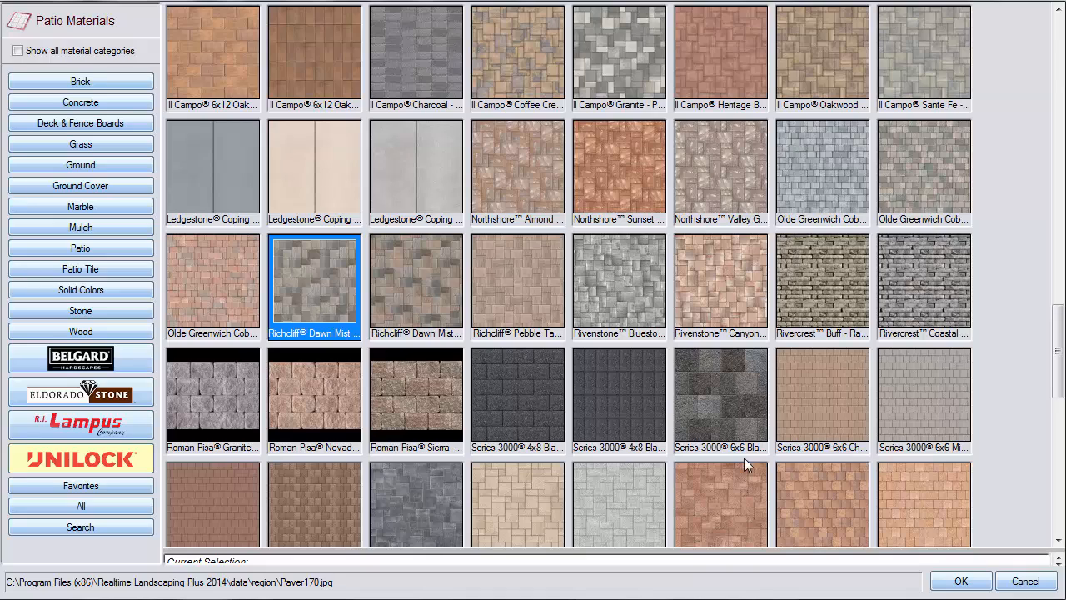
click(959, 580)
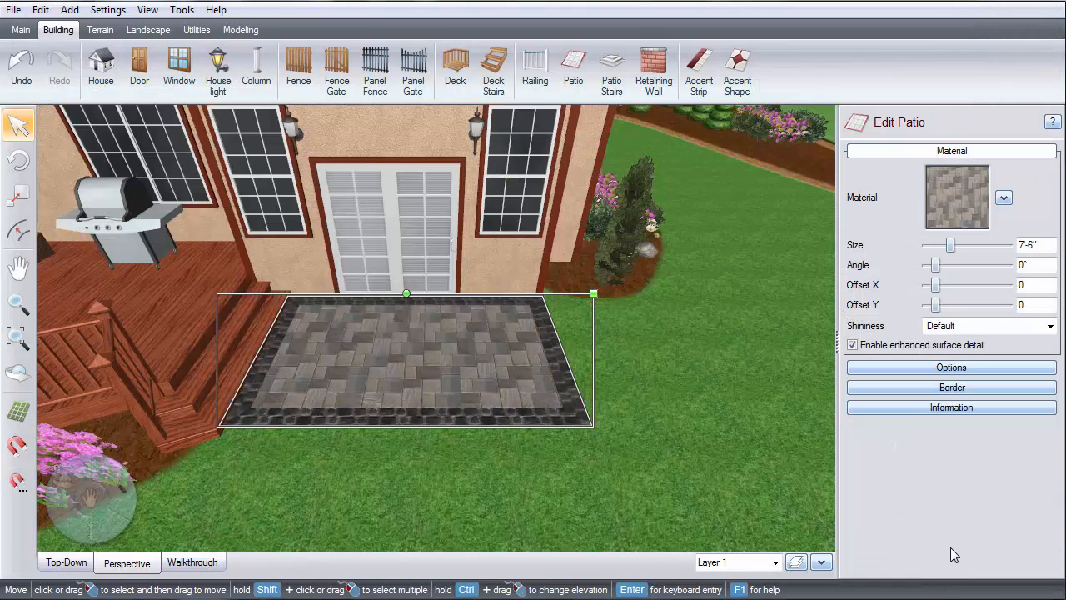
click(950, 368)
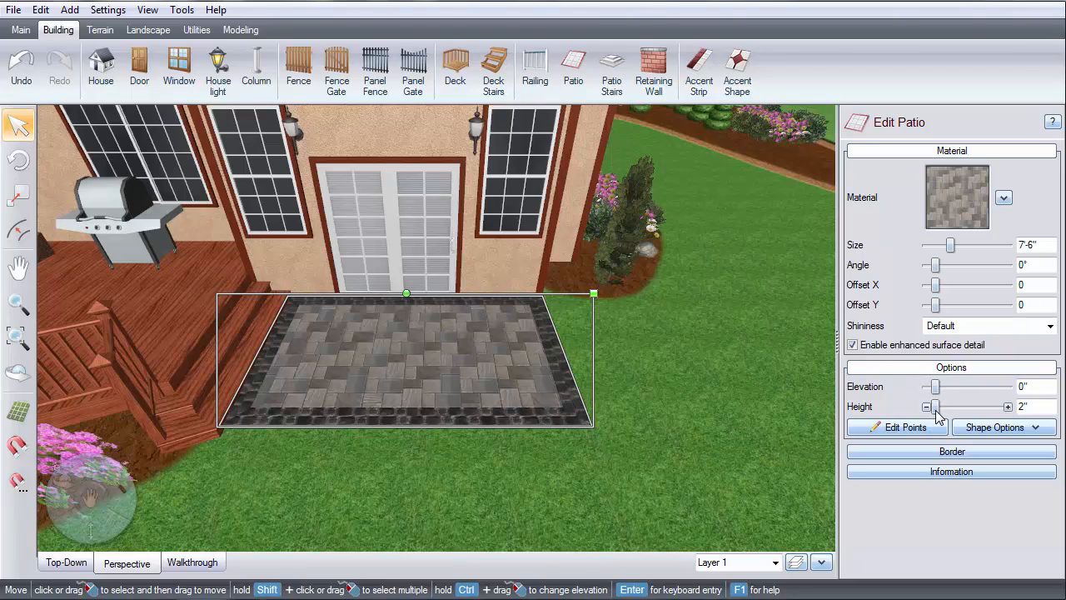
mouse_move(923, 418)
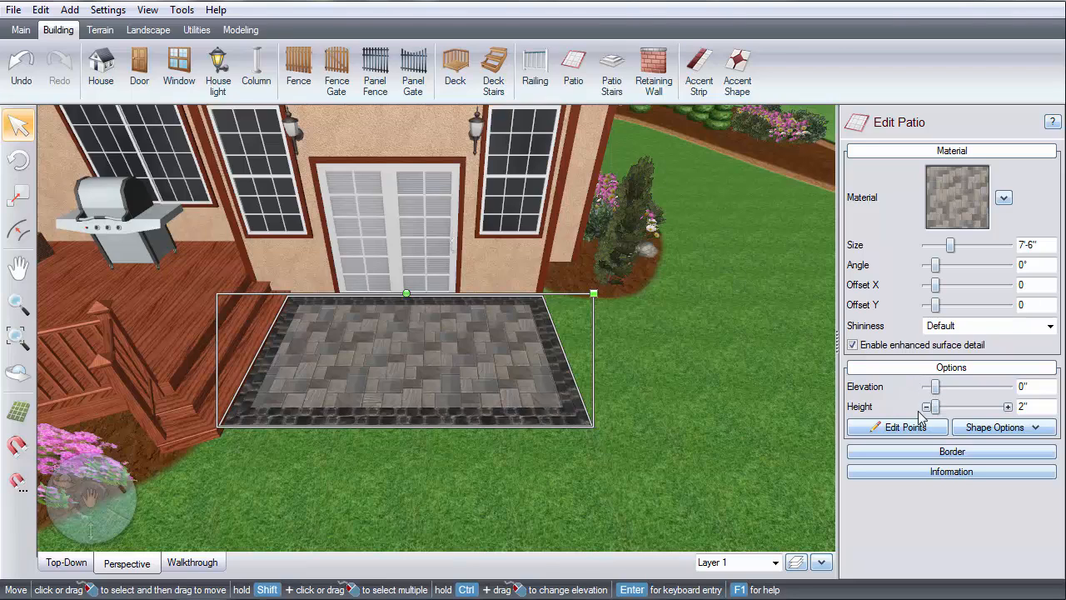
- Review the border settings: flat dark stone, 10 inches long and 2 inches high
click(951, 449)
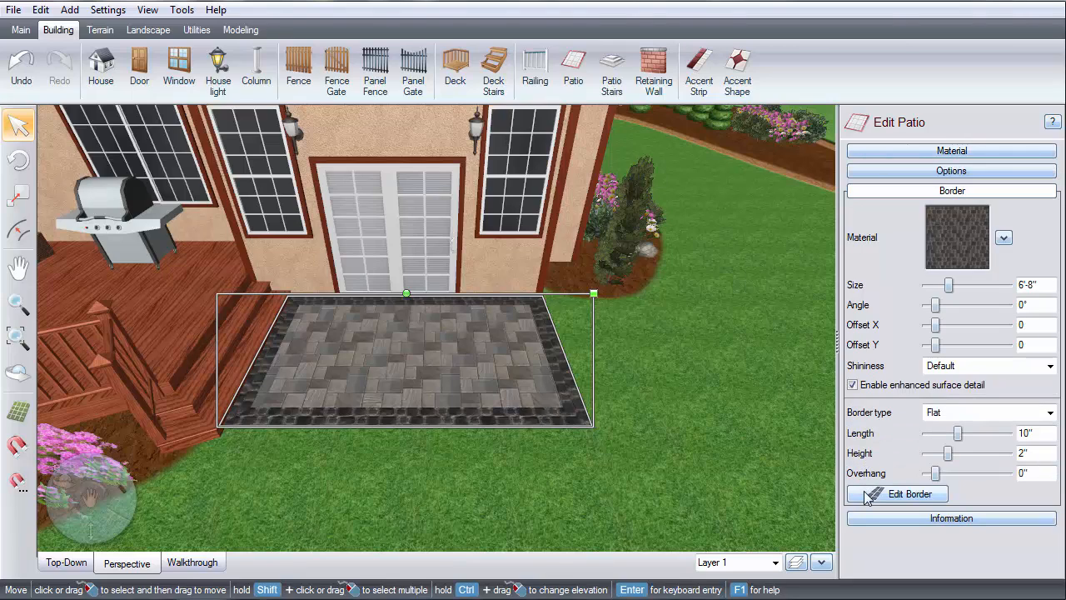
click(896, 494)
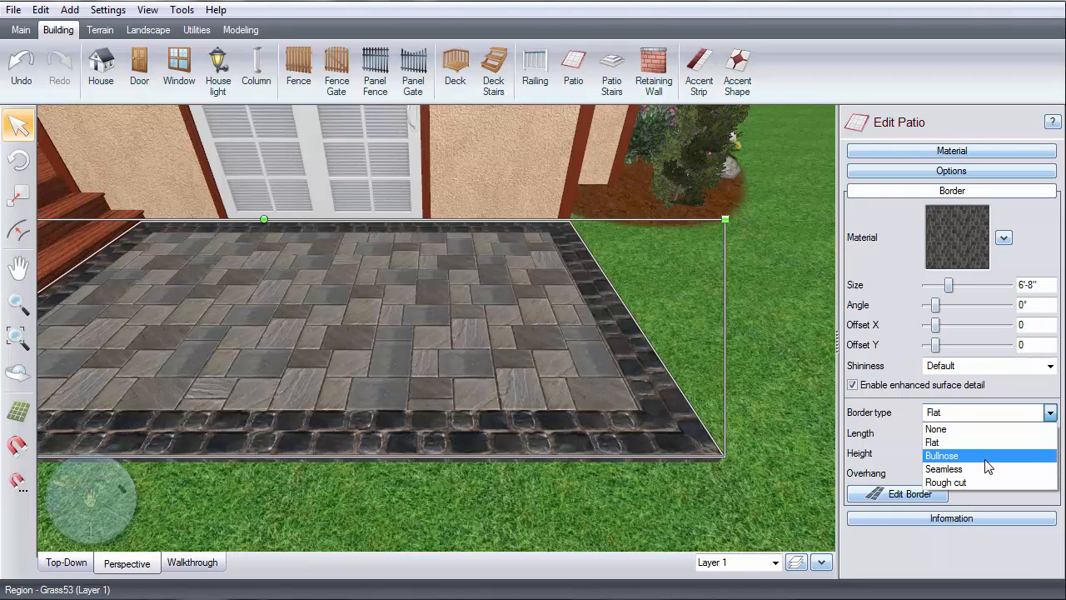
- Change the dark stone border from a flat edge to a bullnose edge
click(943, 457)
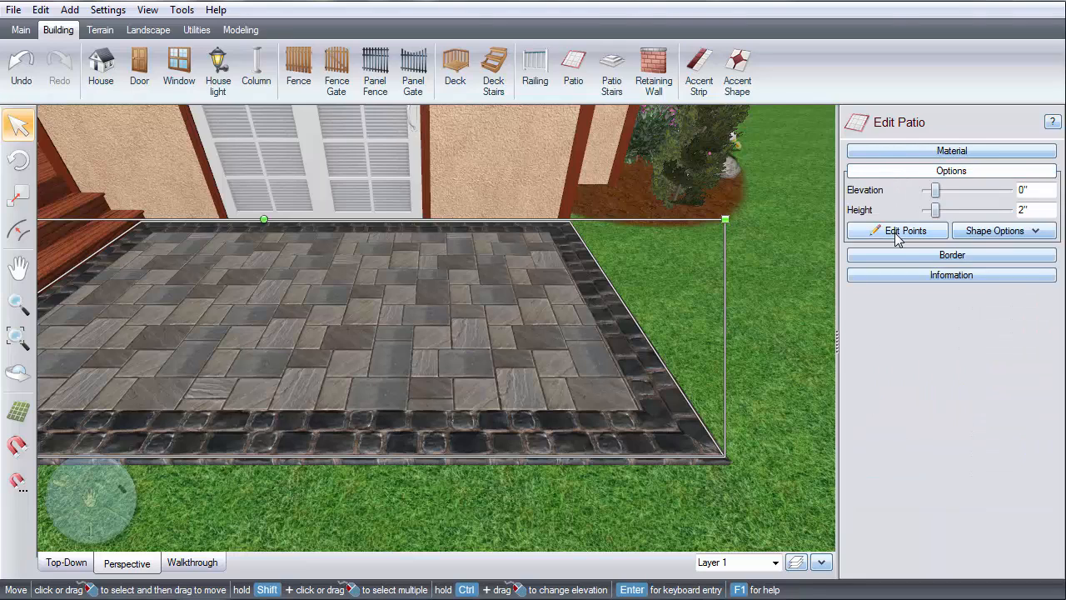
- Enable point editing to show the patio's 13'-4" by 8'-4" edges and corner handles
click(898, 230)
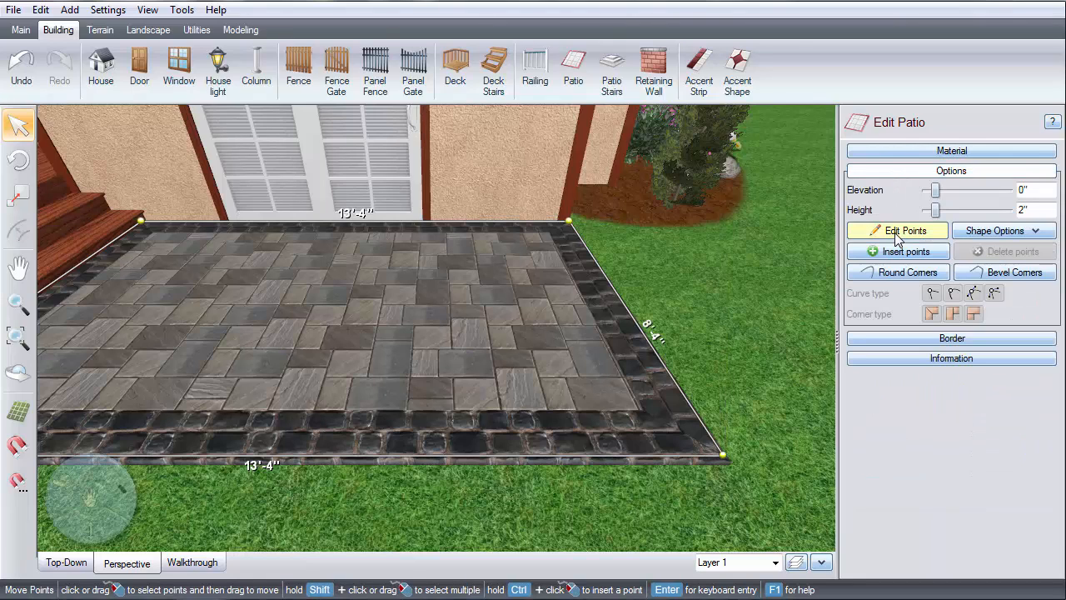